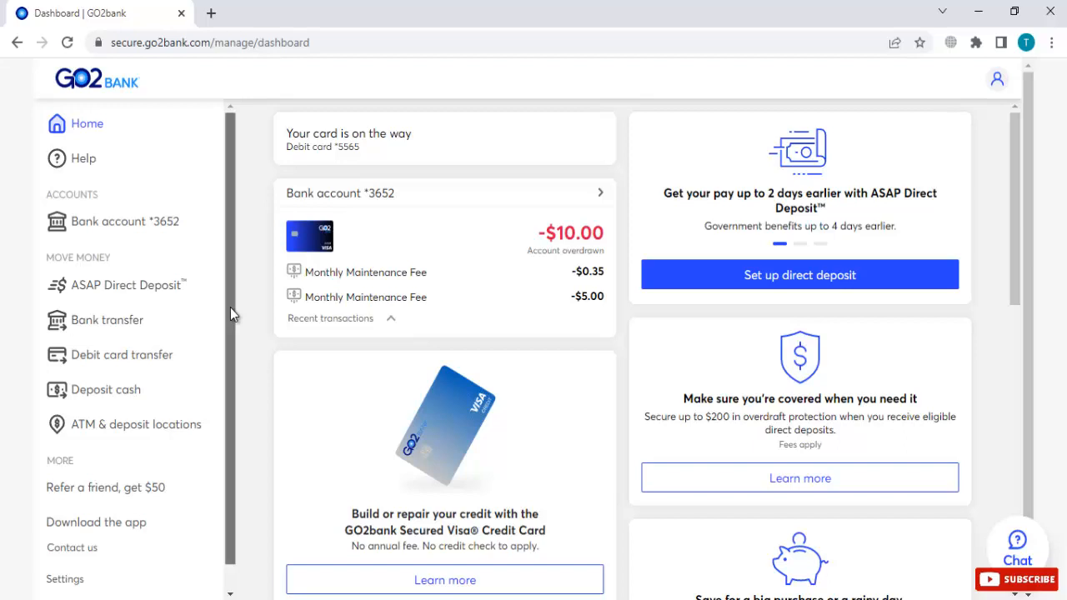
- Go to the Bank transfer page from the Move Money section of the sidebar
scroll(down, 3)
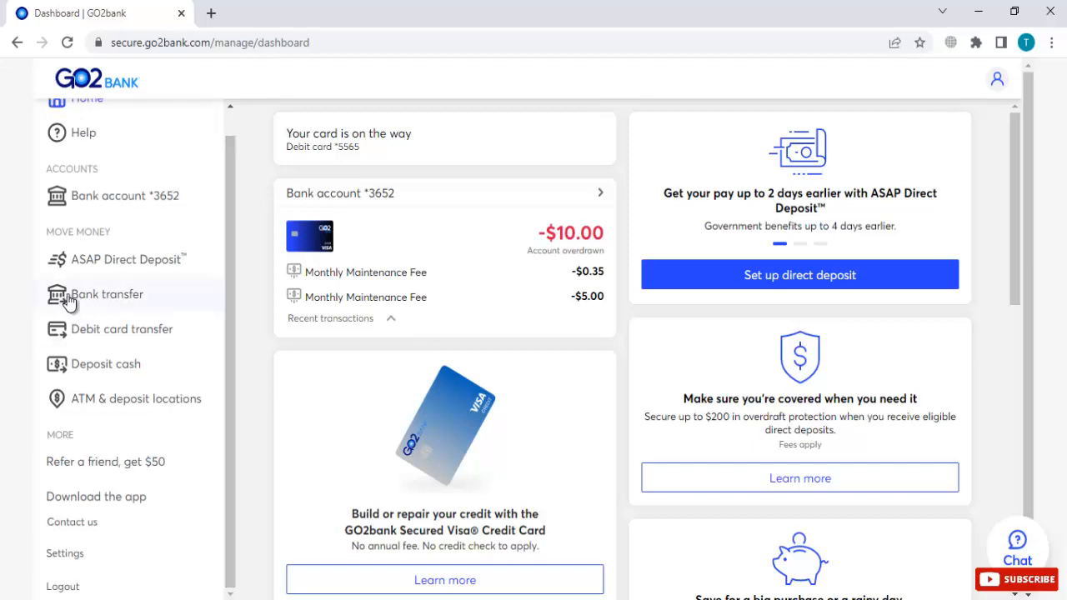
mouse_move(158, 303)
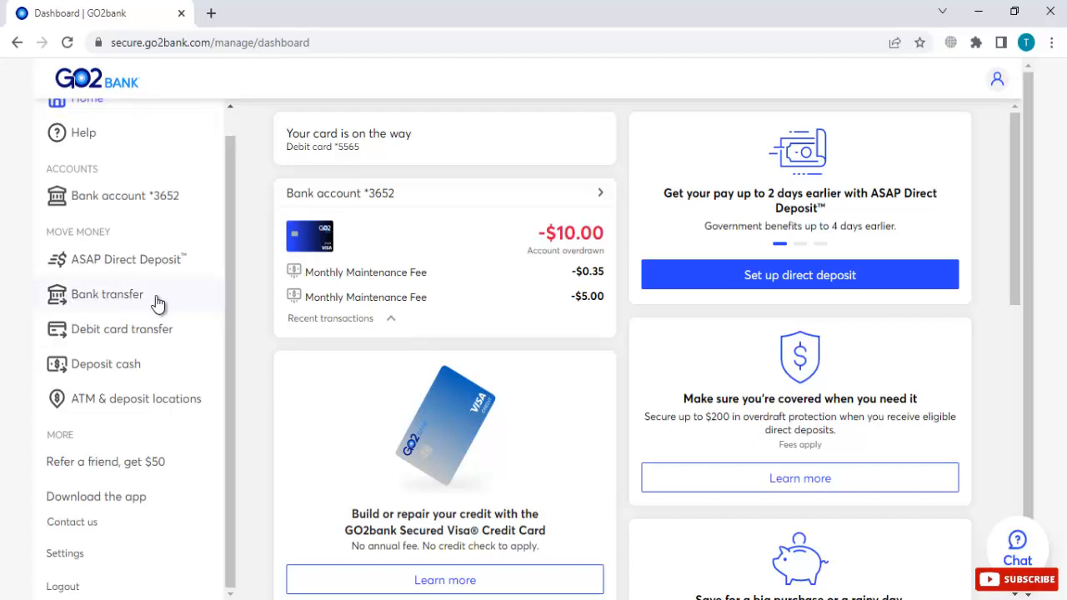
click(106, 294)
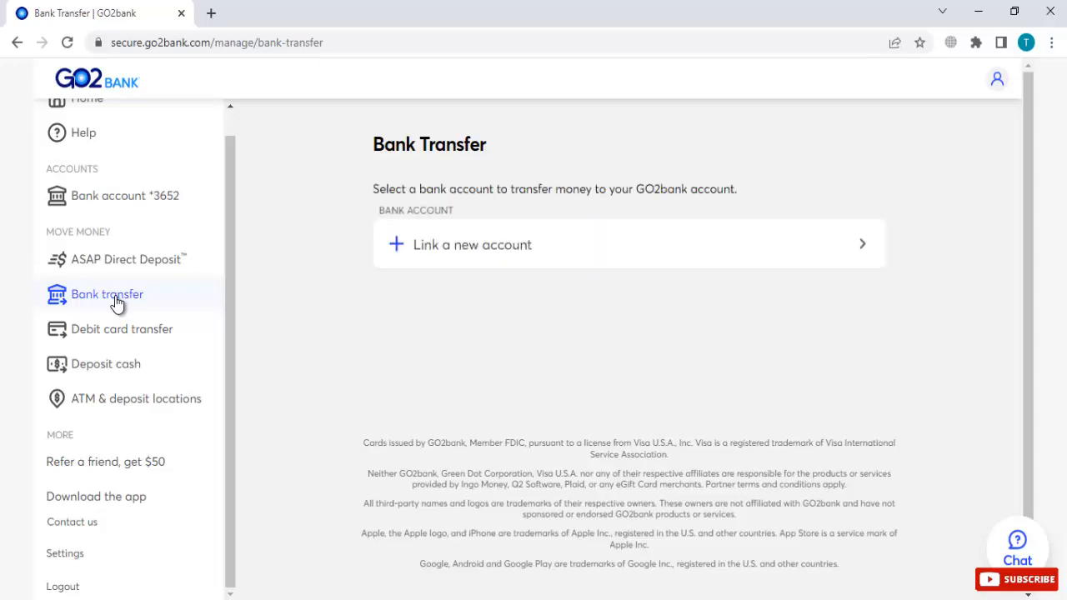
mouse_move(420, 183)
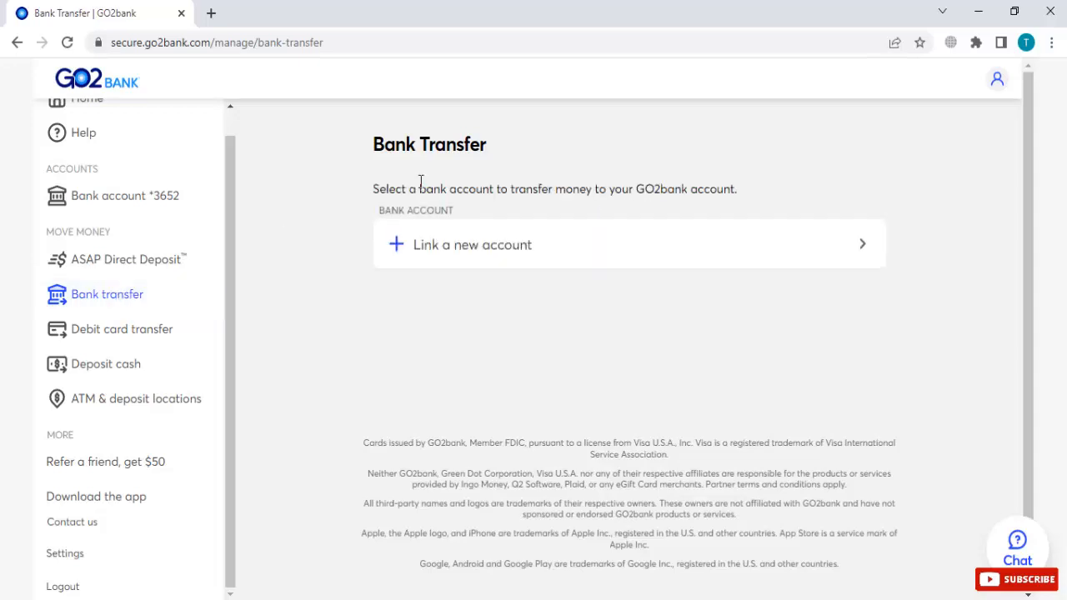
mouse_move(591, 207)
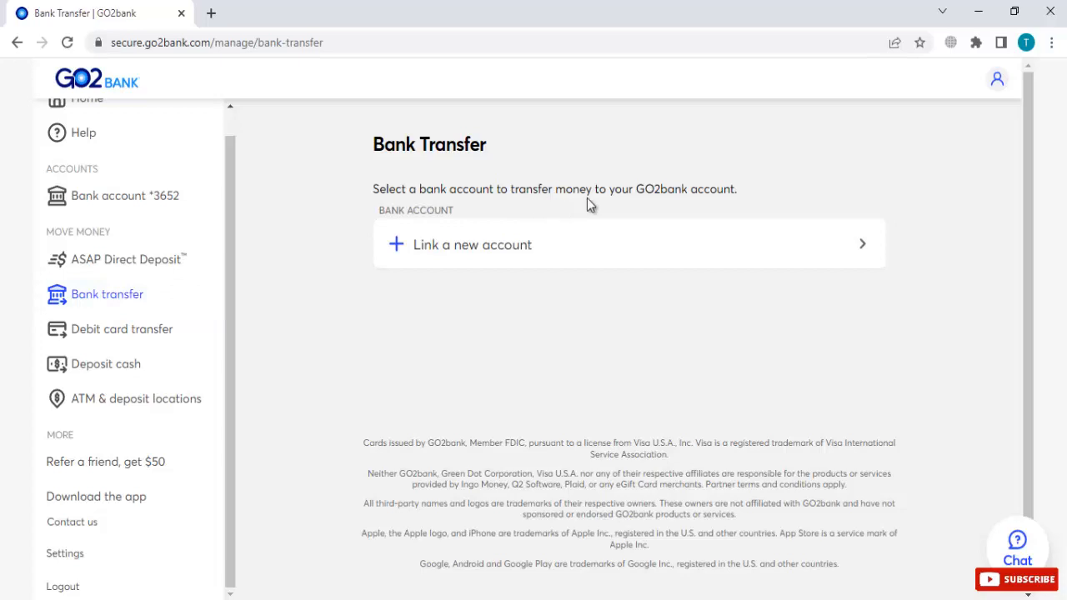
mouse_move(706, 195)
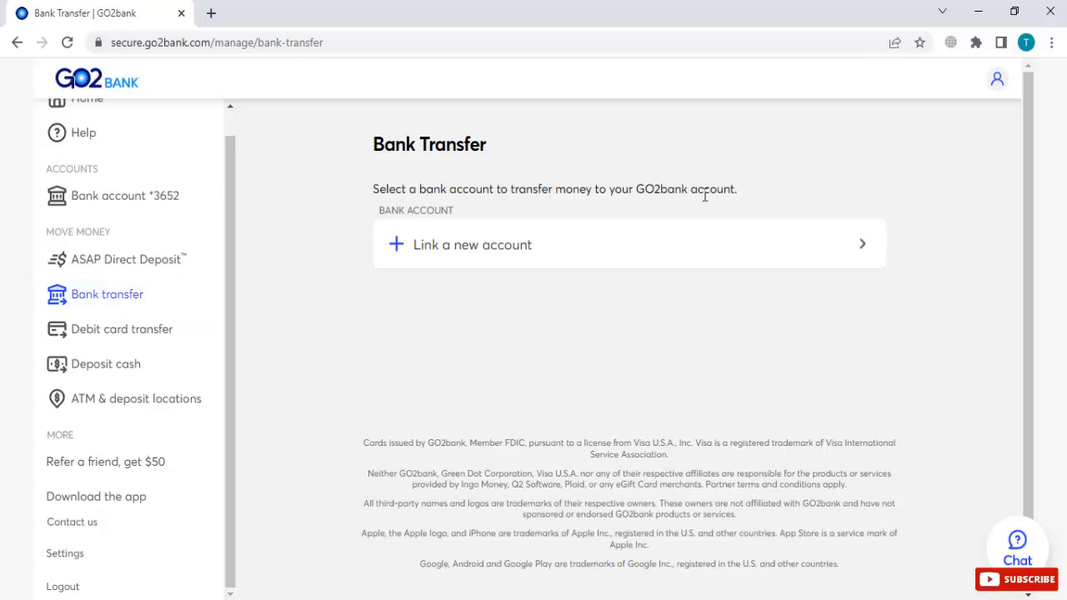
mouse_move(500, 243)
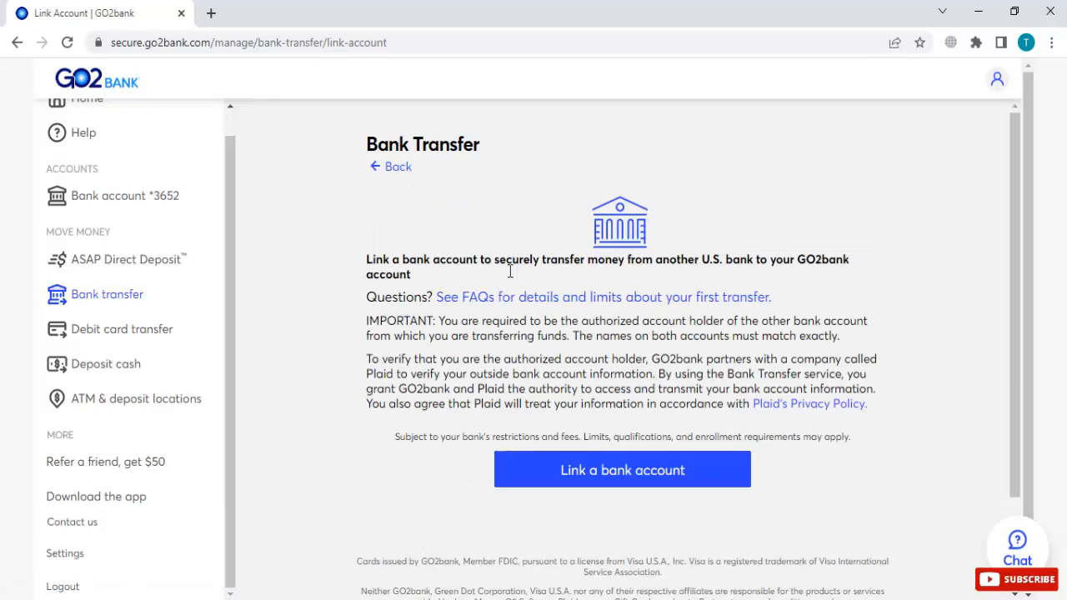
mouse_move(620, 275)
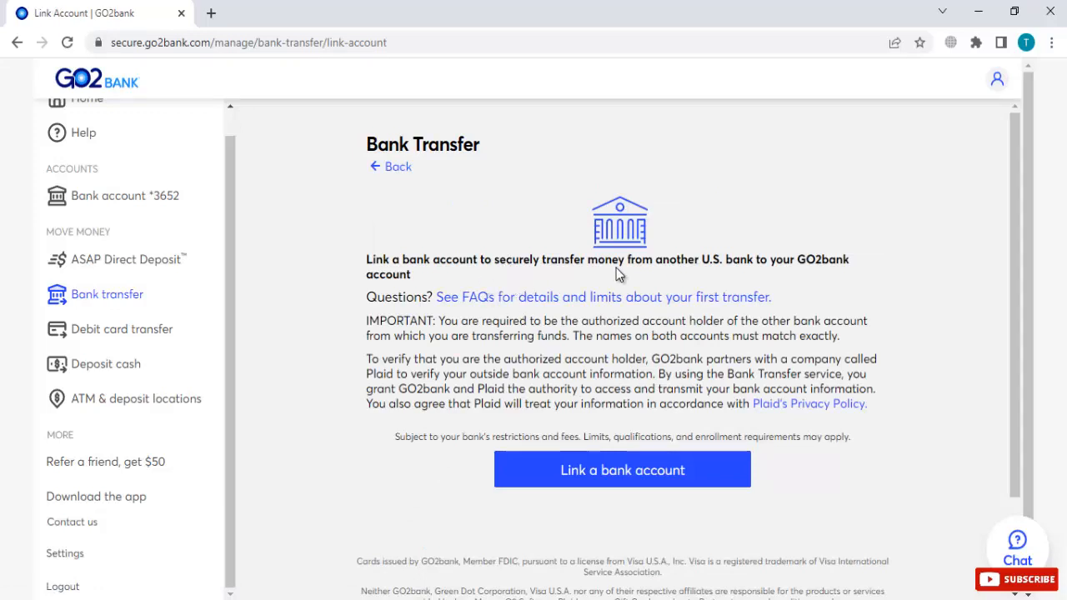
mouse_move(685, 365)
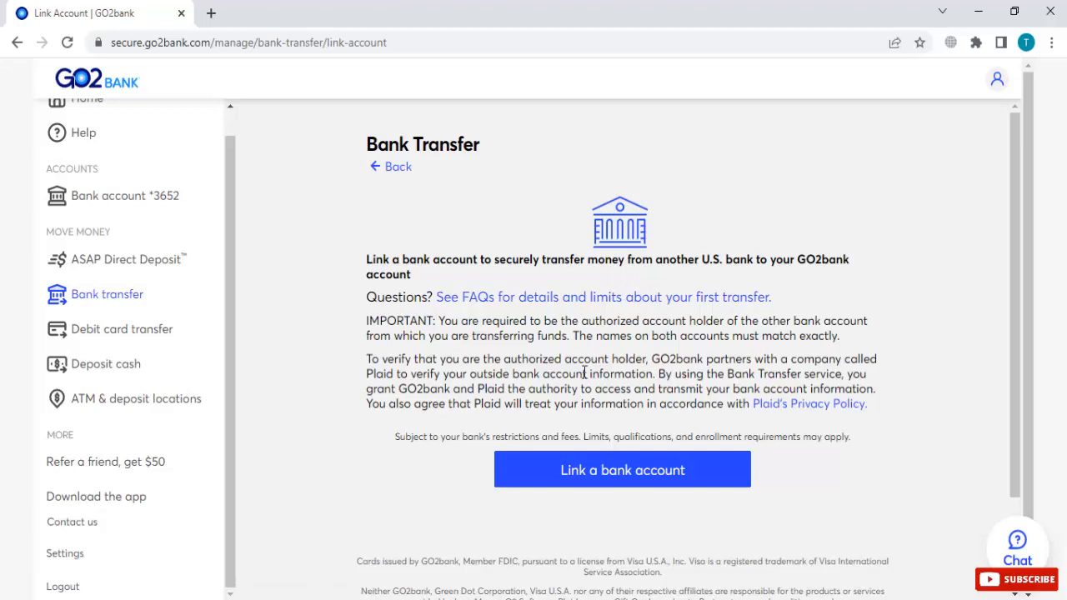
- Start linking an outside bank account and continue past Plaid's introduction to the bank list
scroll(down, 3)
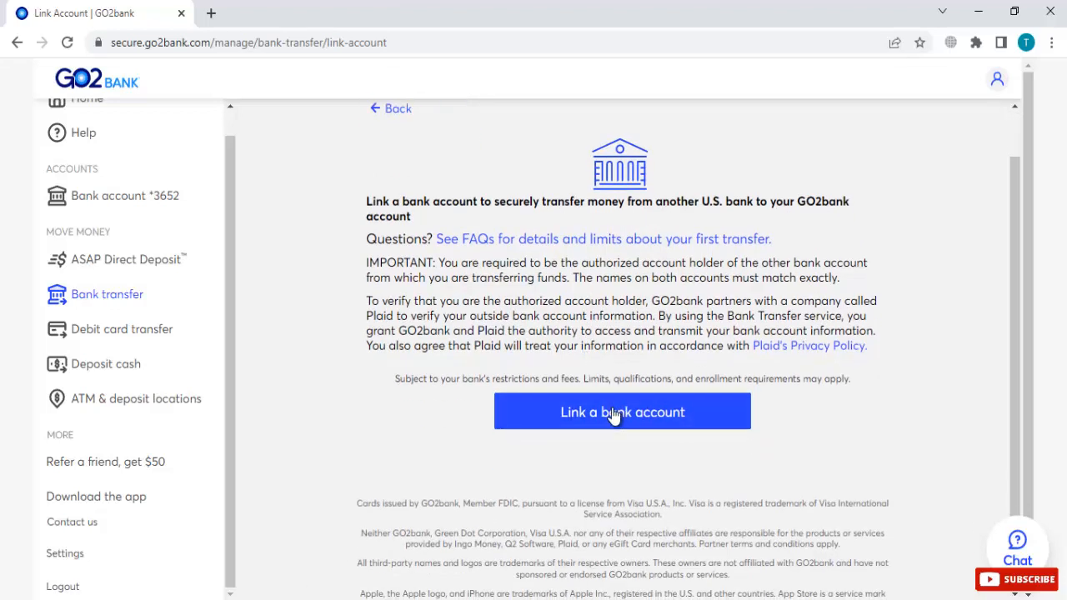
click(622, 412)
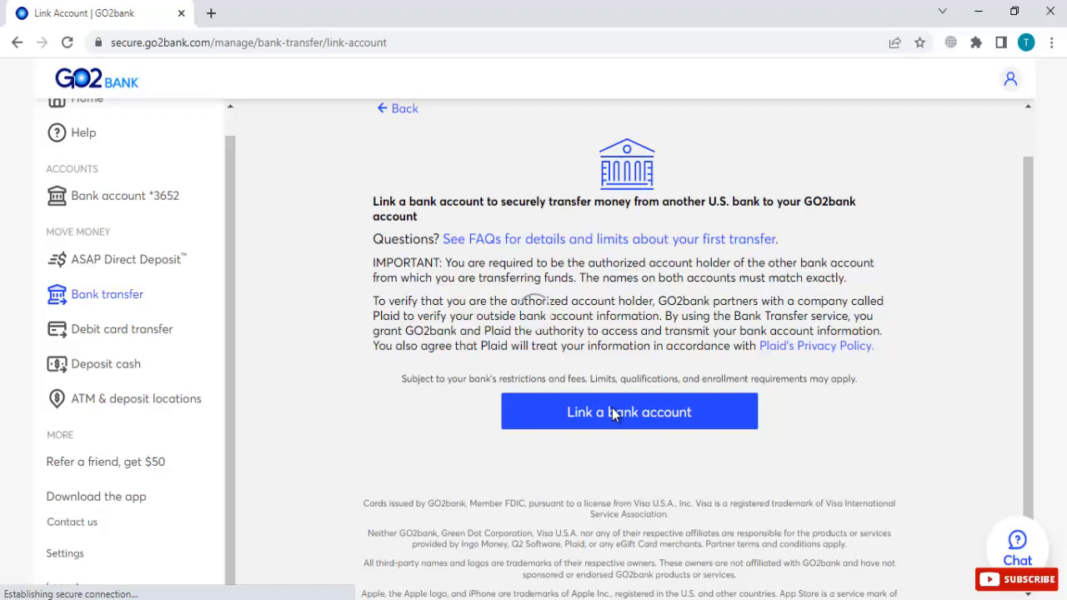
click(629, 410)
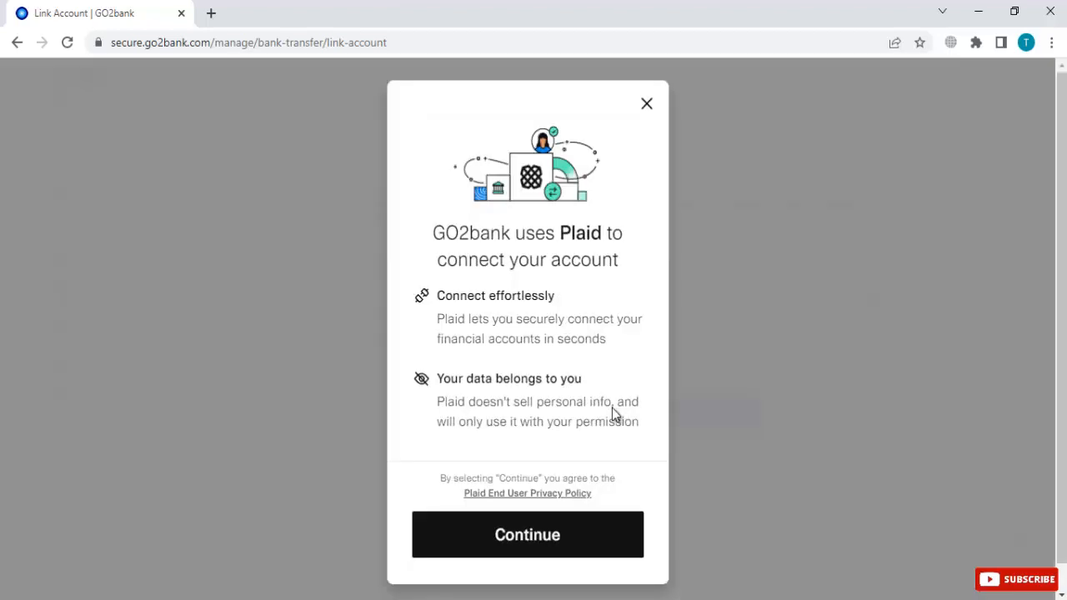
mouse_move(567, 325)
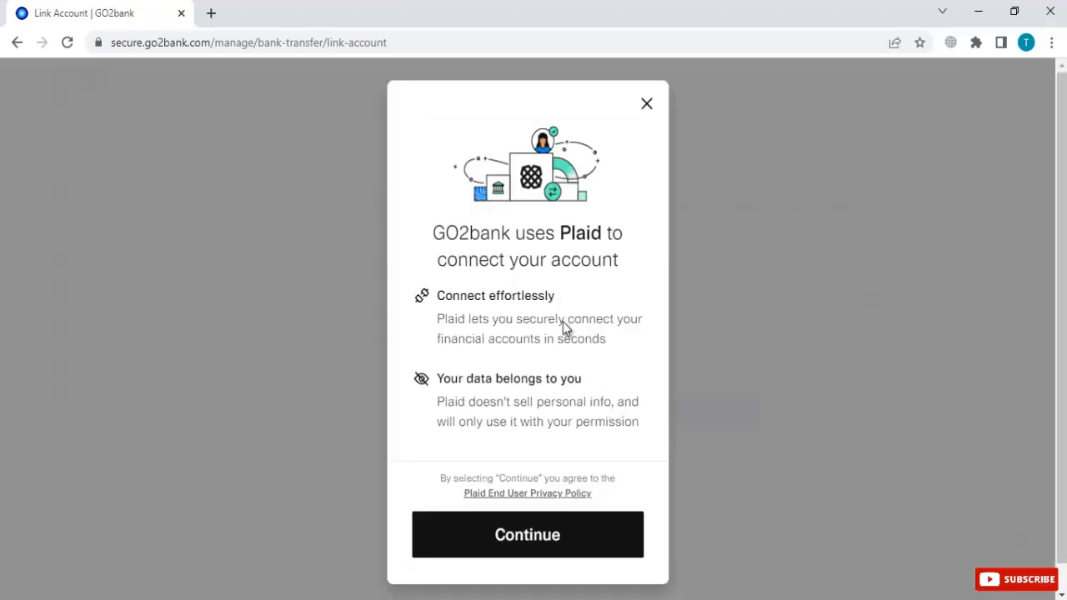
mouse_move(527, 533)
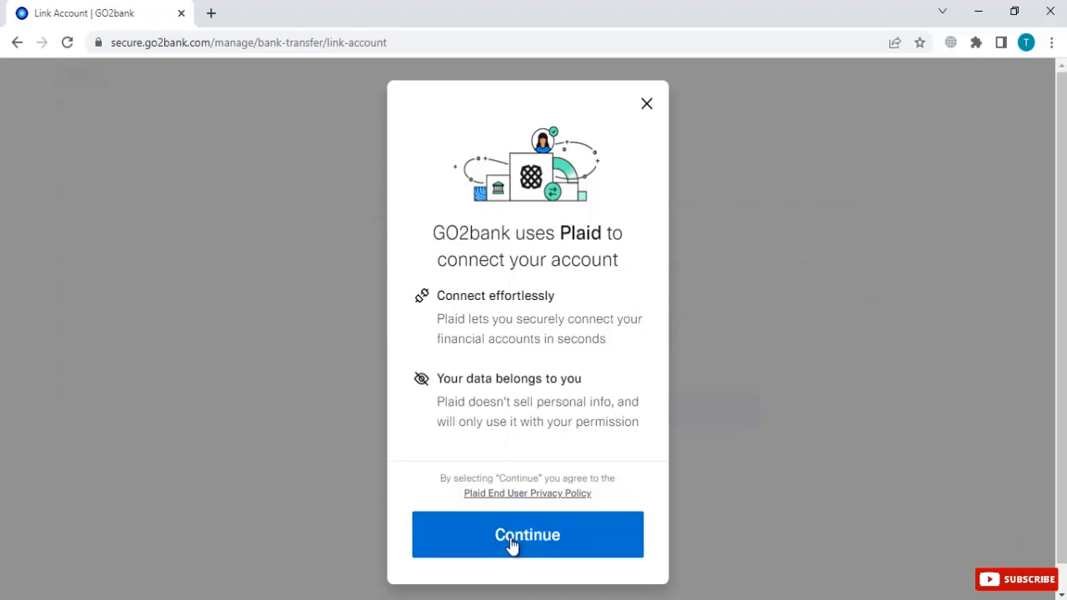
click(527, 534)
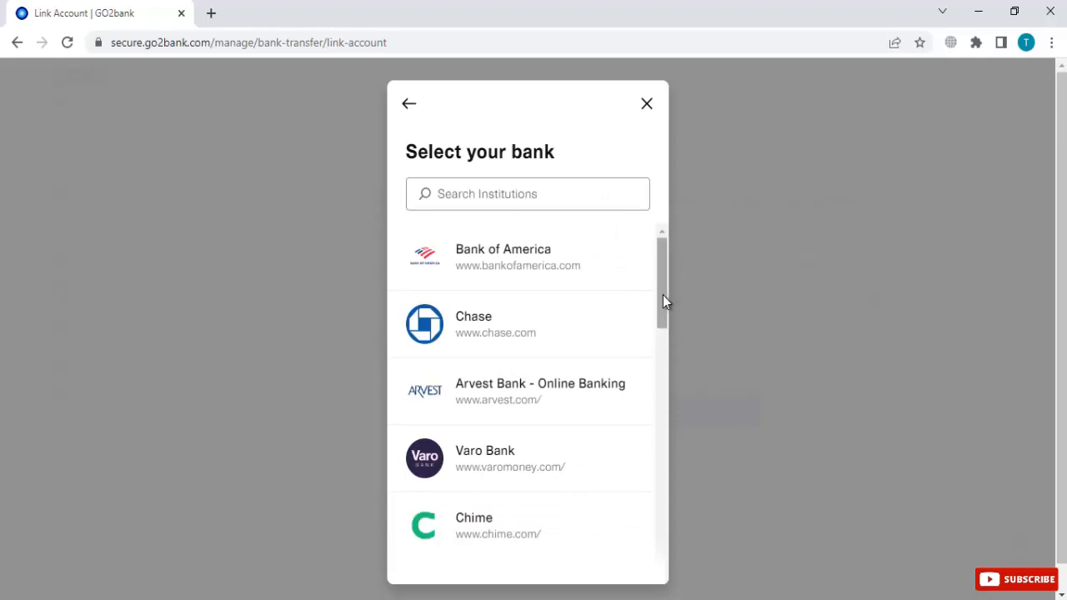
mouse_move(470, 253)
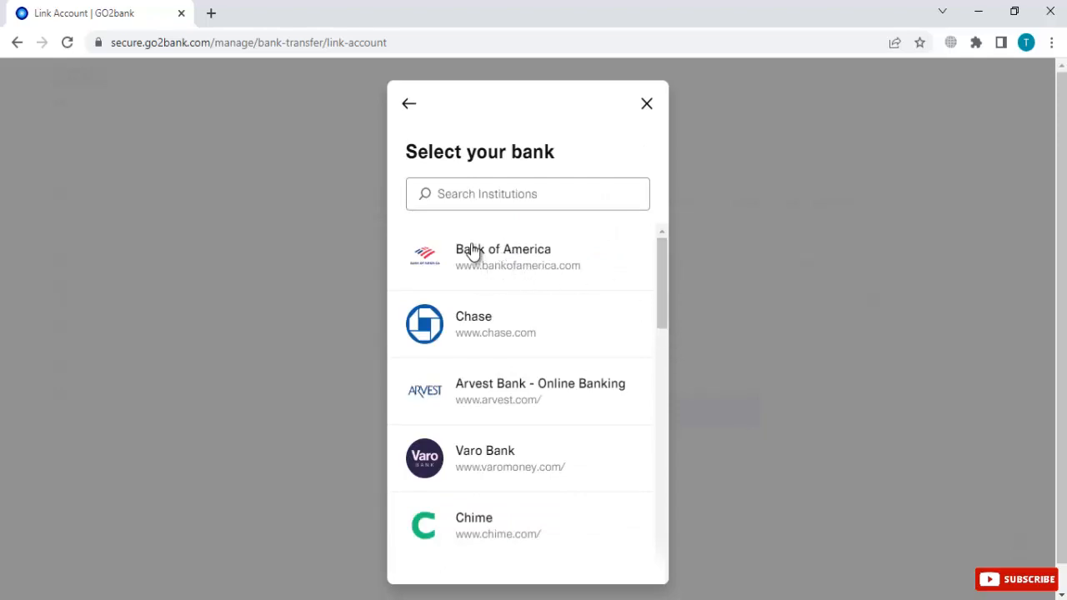
mouse_move(521, 298)
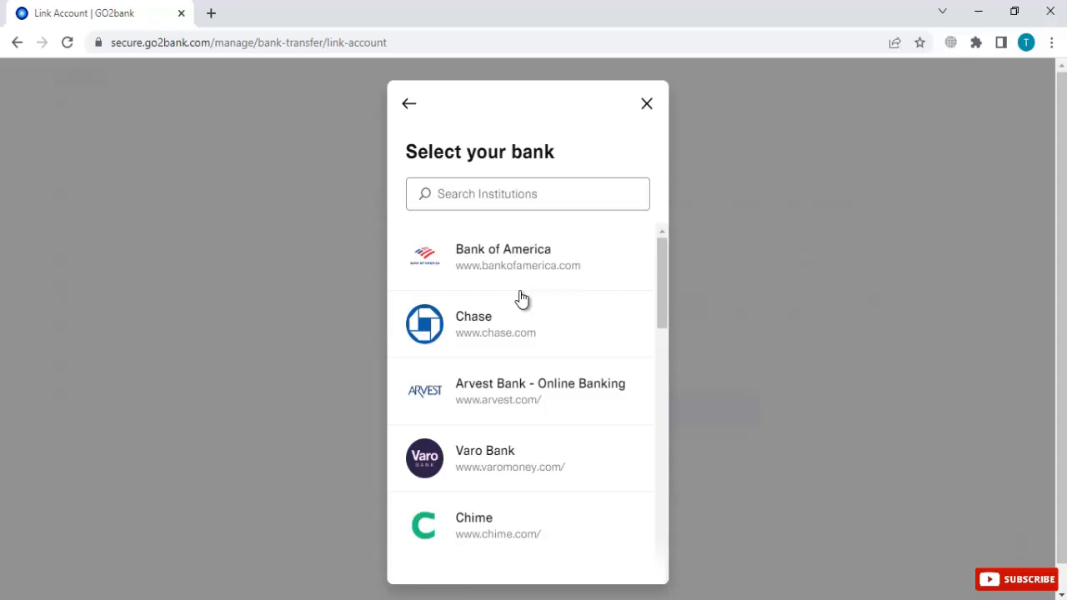
mouse_move(487, 324)
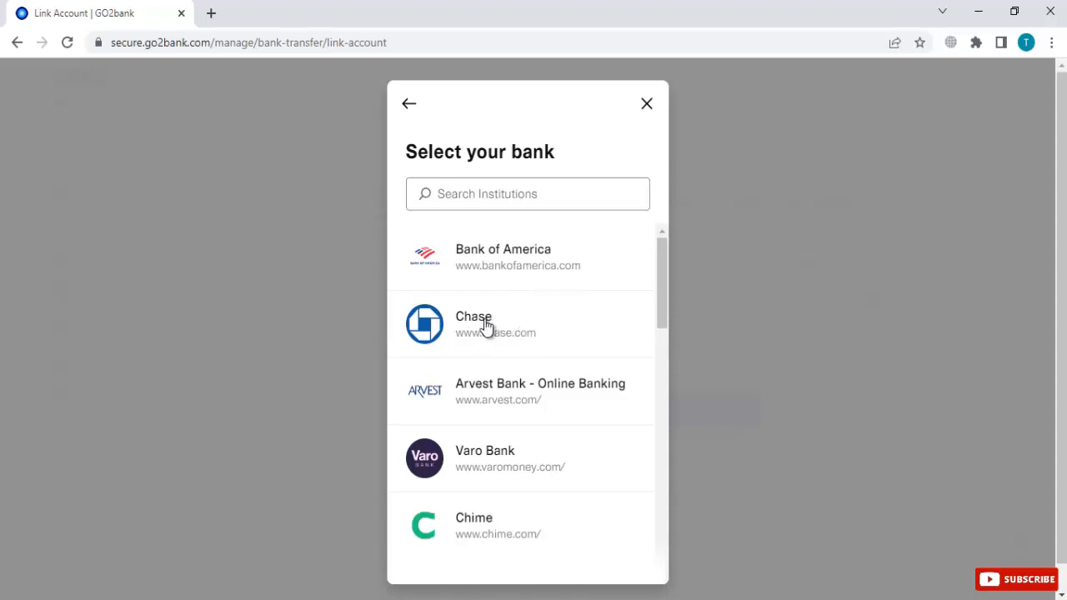
mouse_move(560, 327)
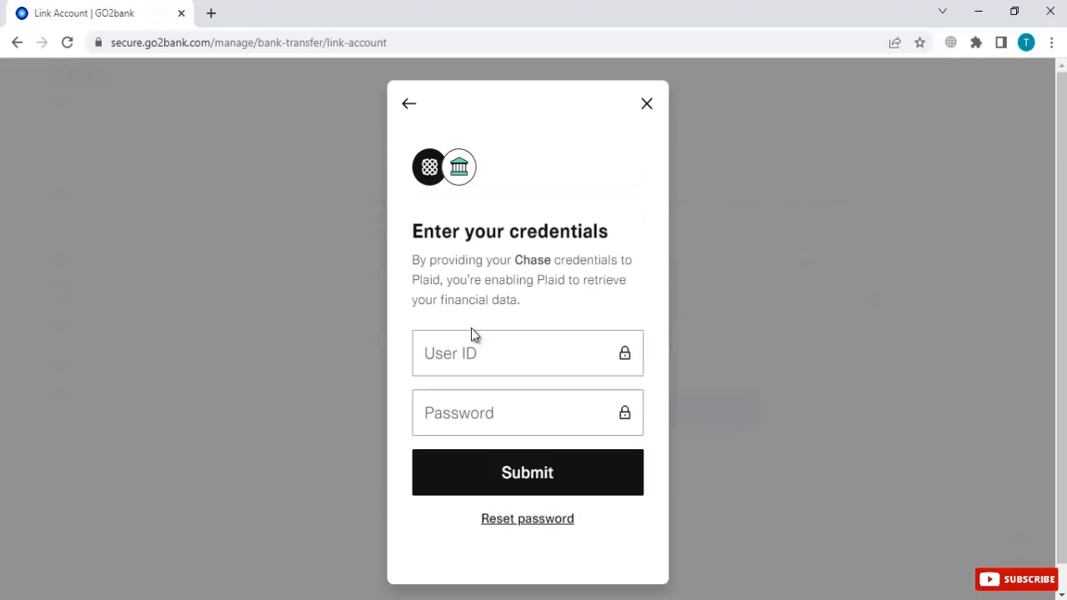
mouse_move(557, 365)
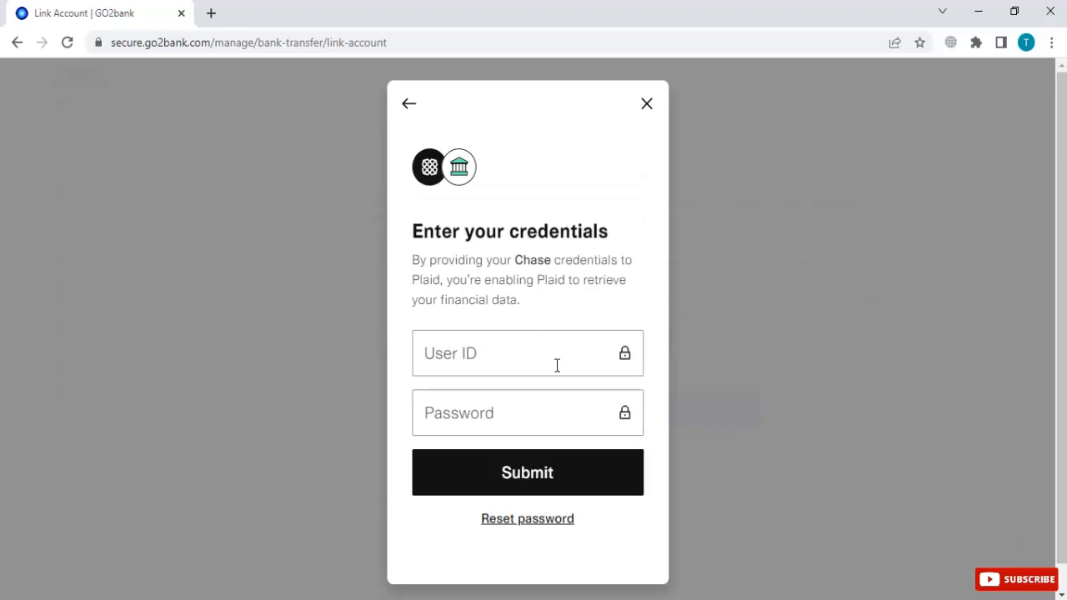
mouse_move(513, 255)
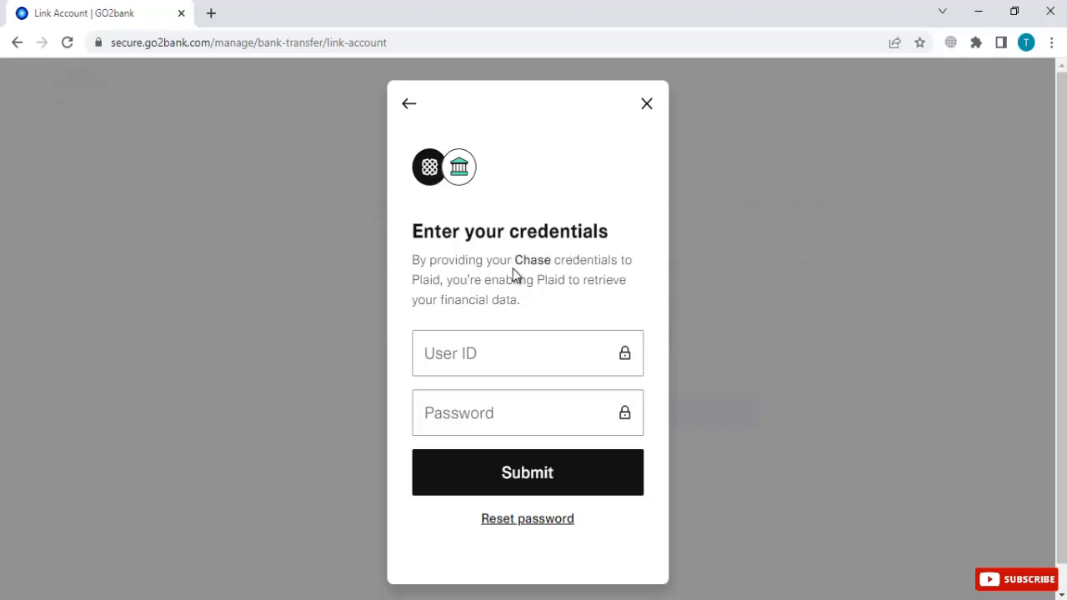
mouse_move(464, 302)
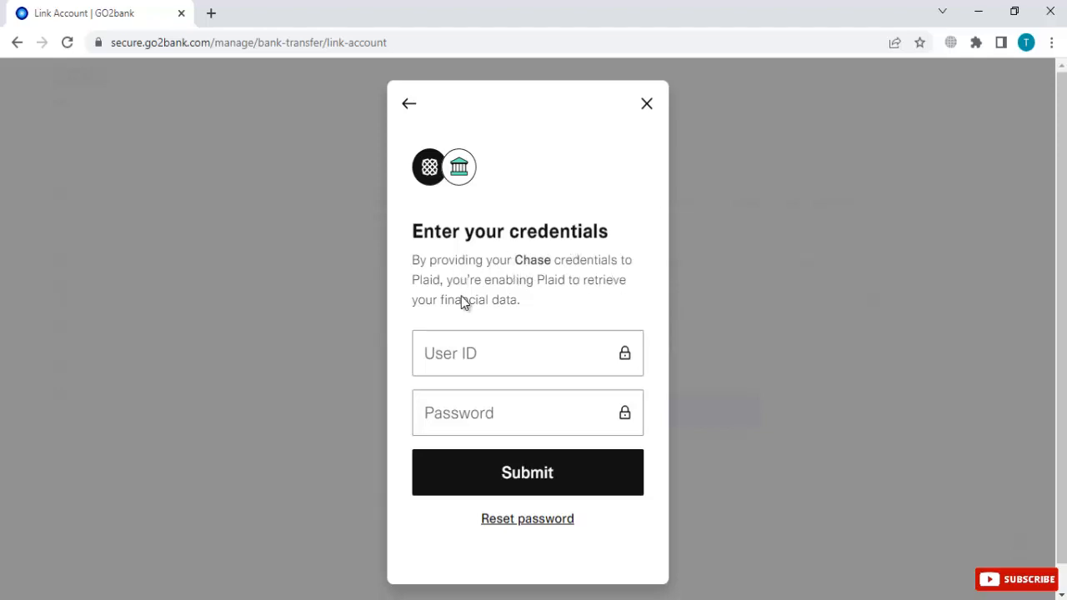
mouse_move(540, 300)
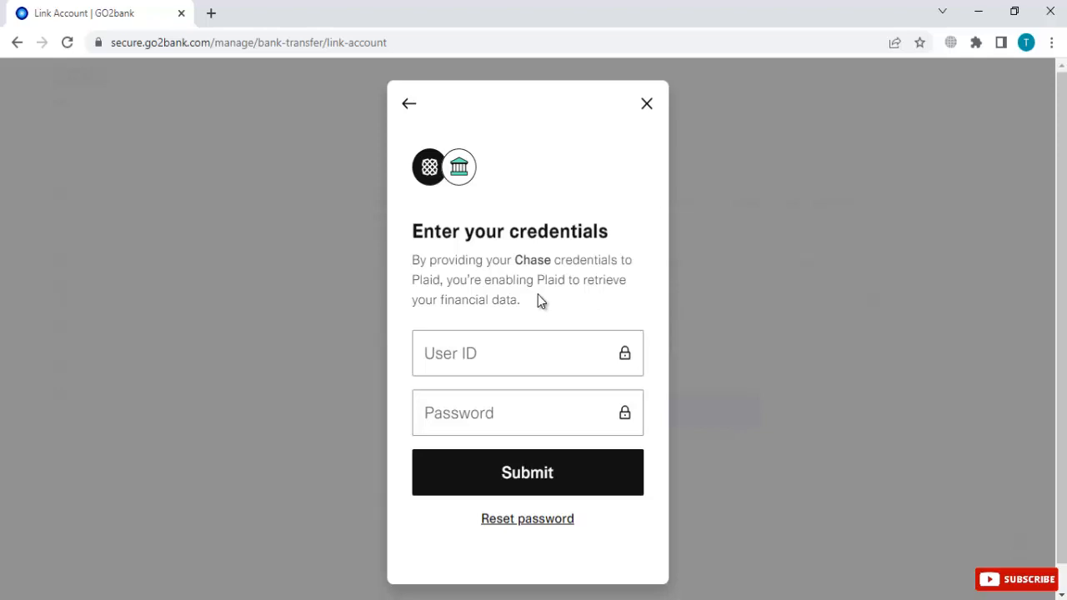
mouse_move(537, 315)
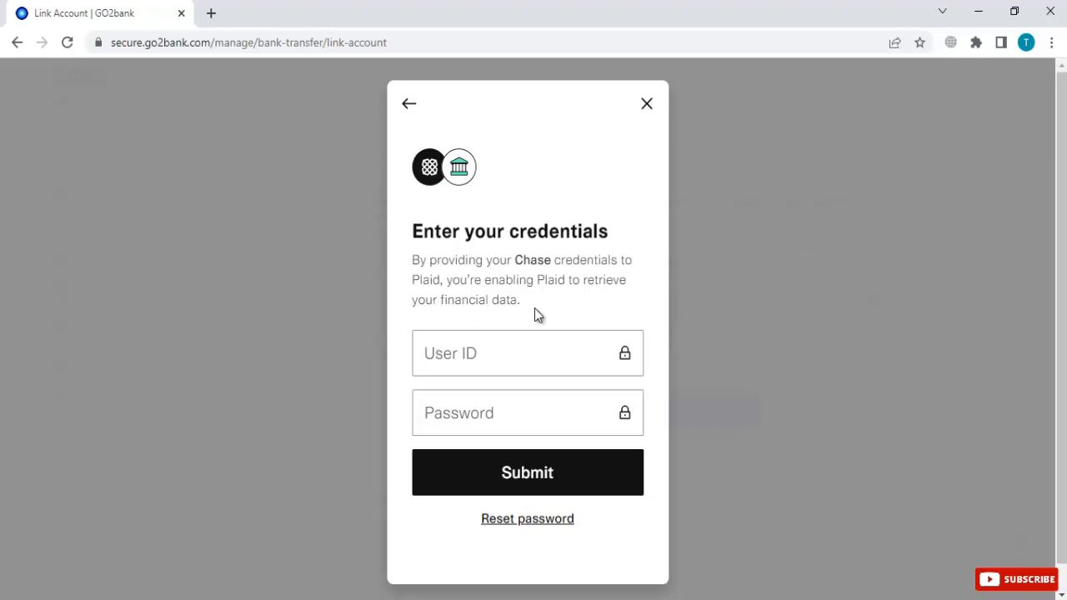
click(526, 325)
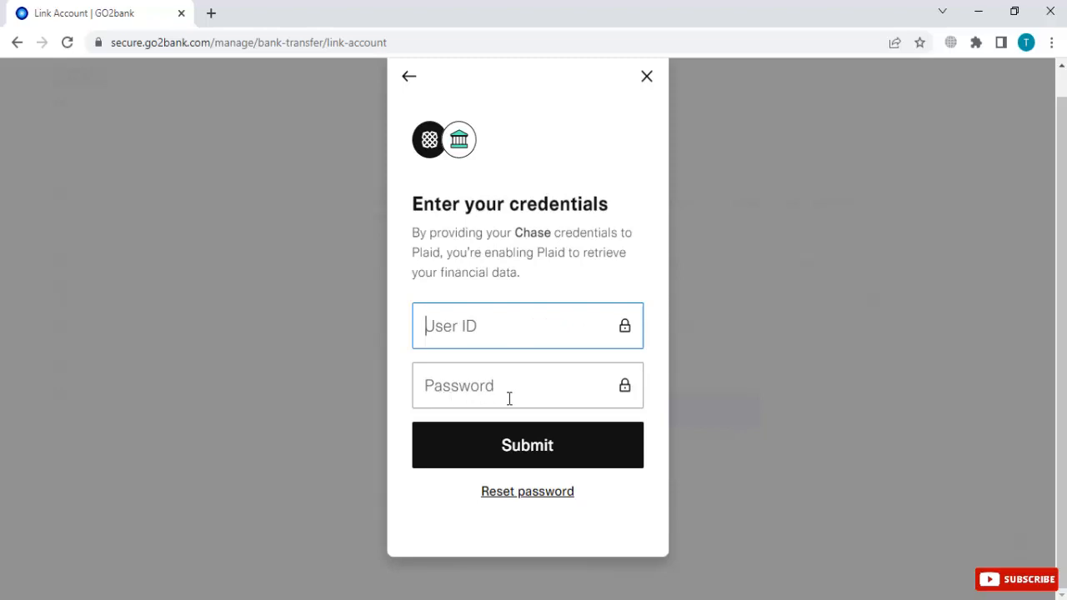
mouse_move(530, 296)
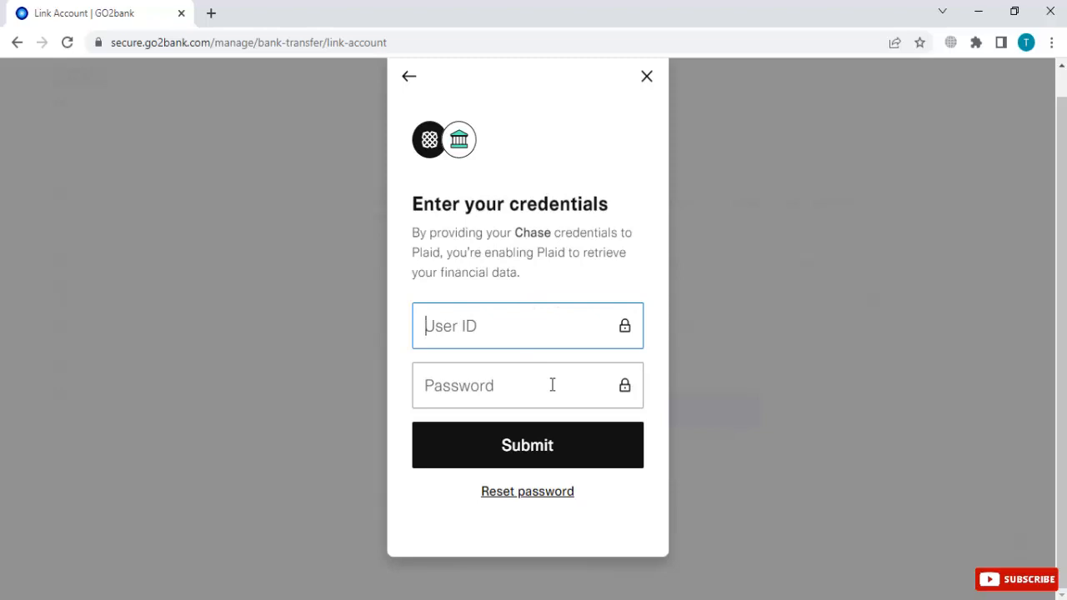
mouse_move(526, 445)
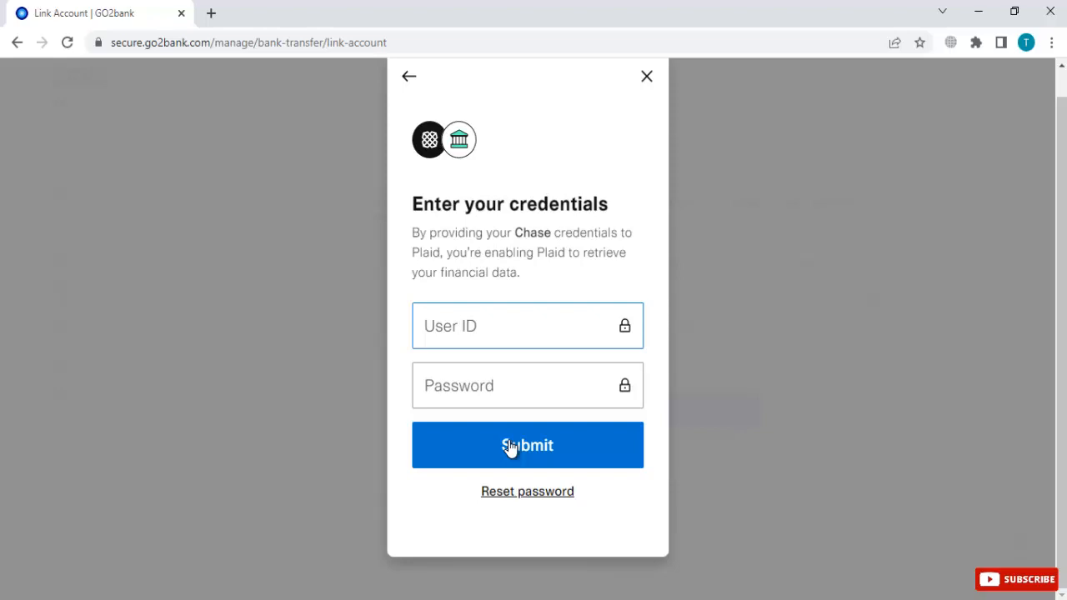
click(527, 325)
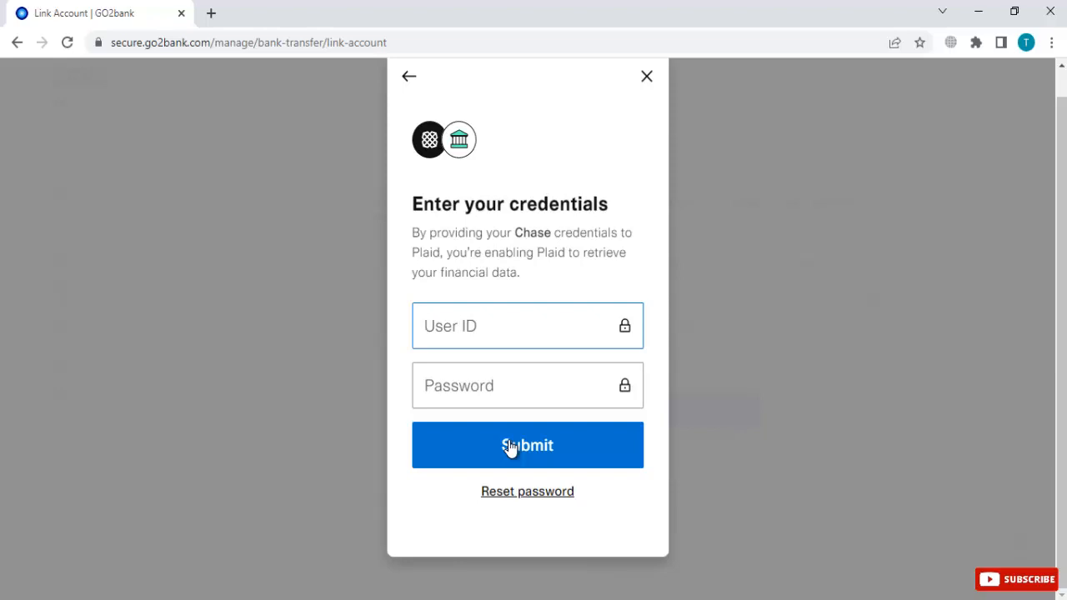
mouse_move(596, 133)
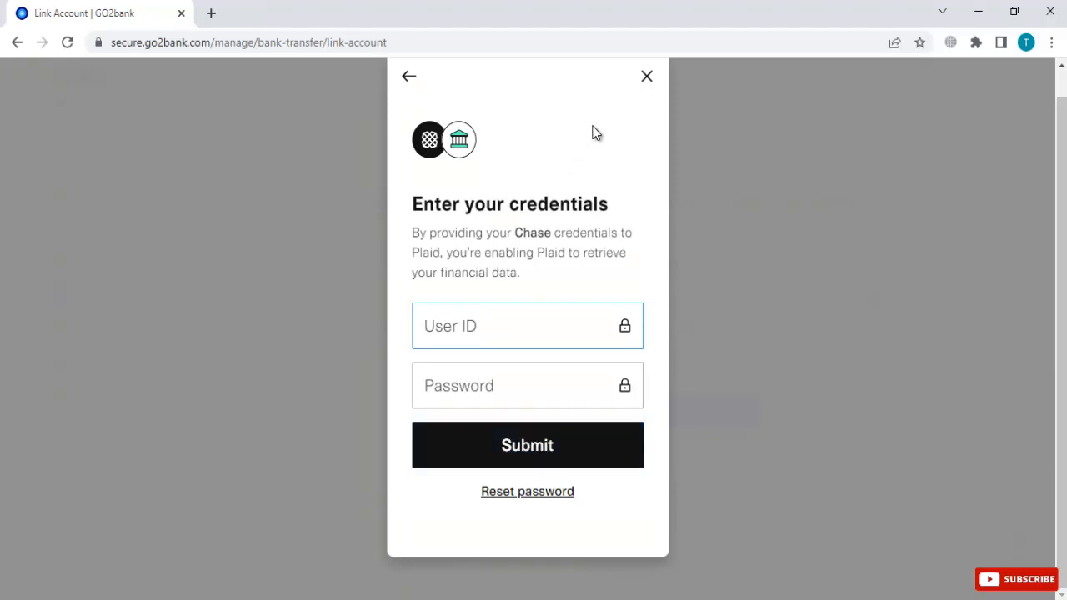